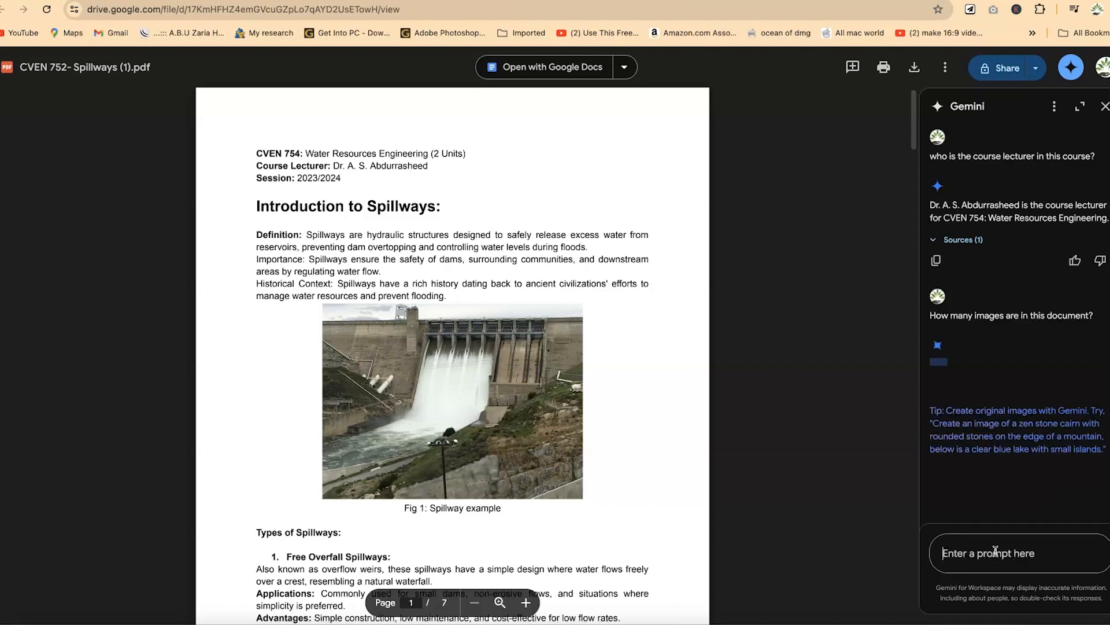
# Scroll down through the spillways PDF in Google Drive before opening a new tab
pyautogui.scroll(-3)
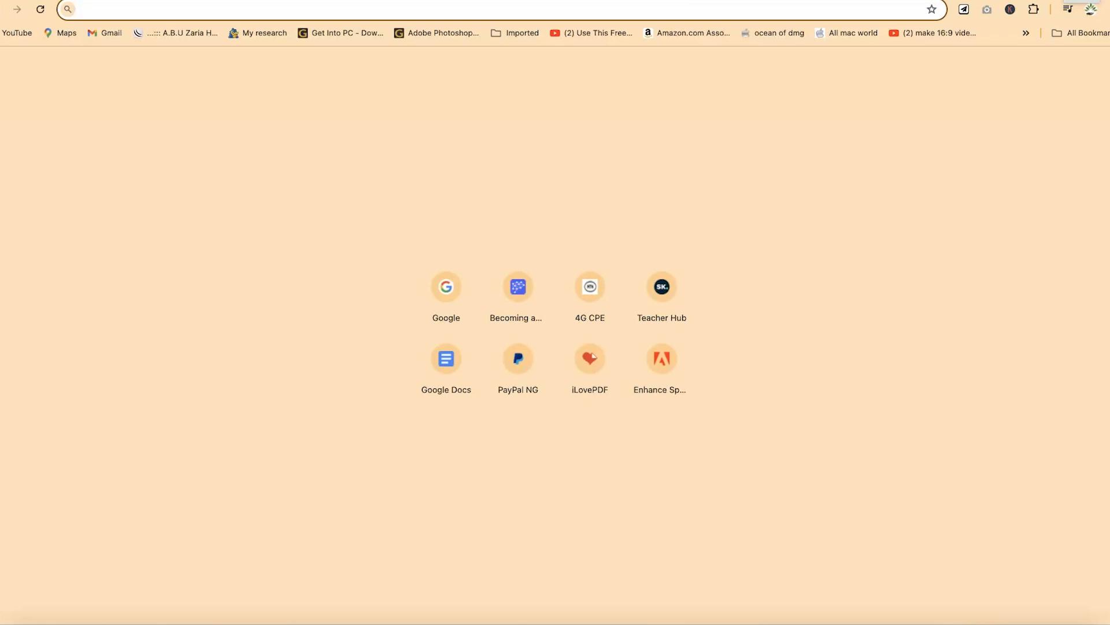
# Enter gemini.google.com in the new tab's address bar to load Gemini
pyautogui.write('gemini.google.com')
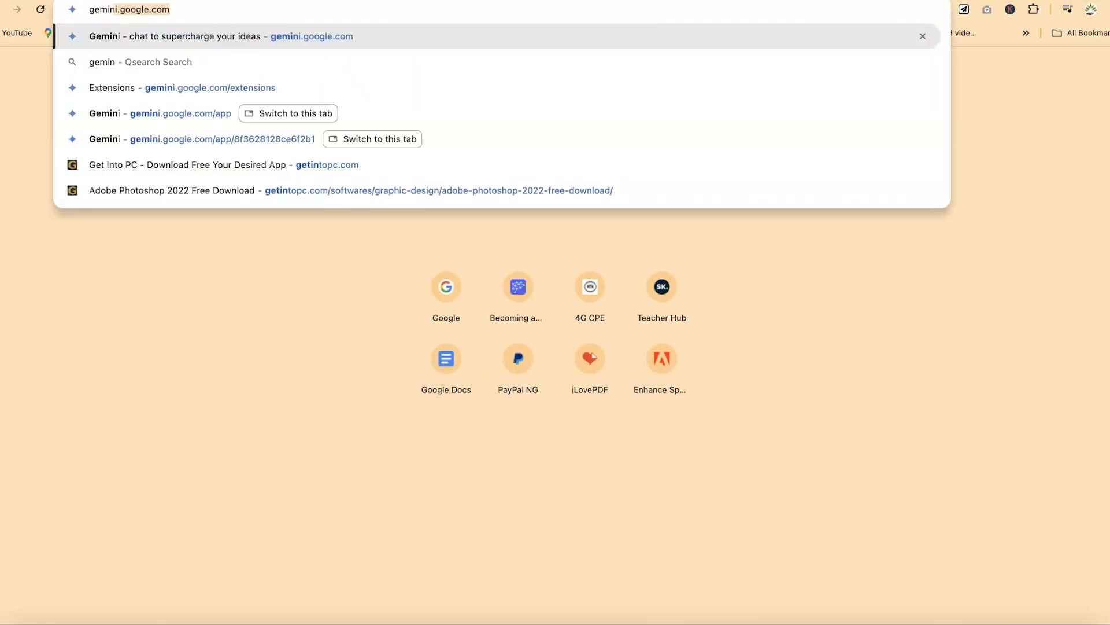
pyautogui.write('gemini.google.com/app')
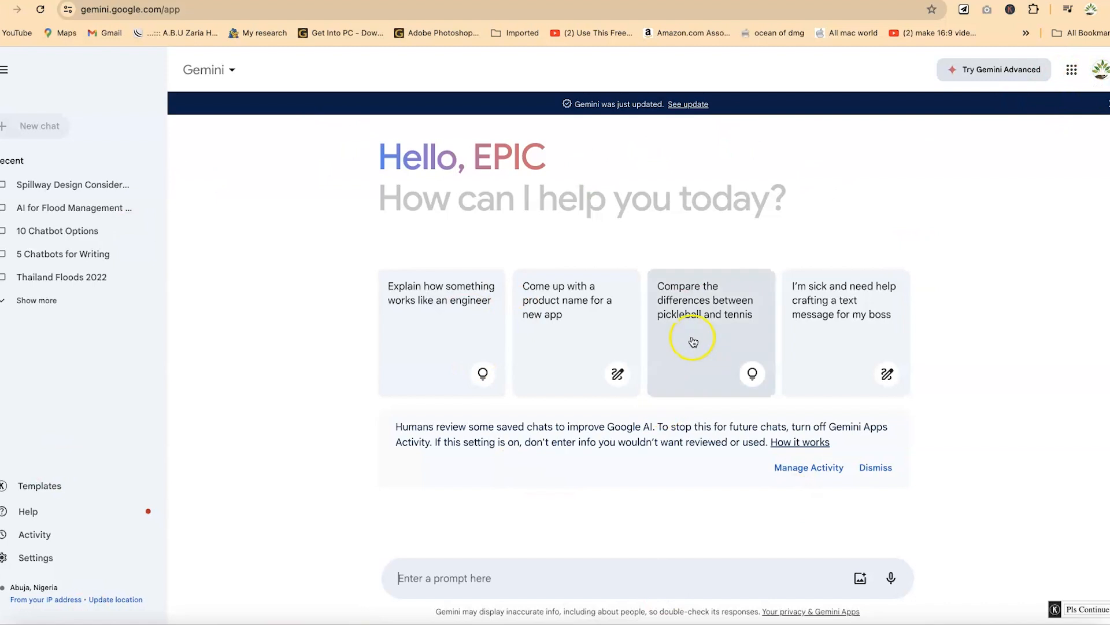
pyautogui.moveTo(218, 404)
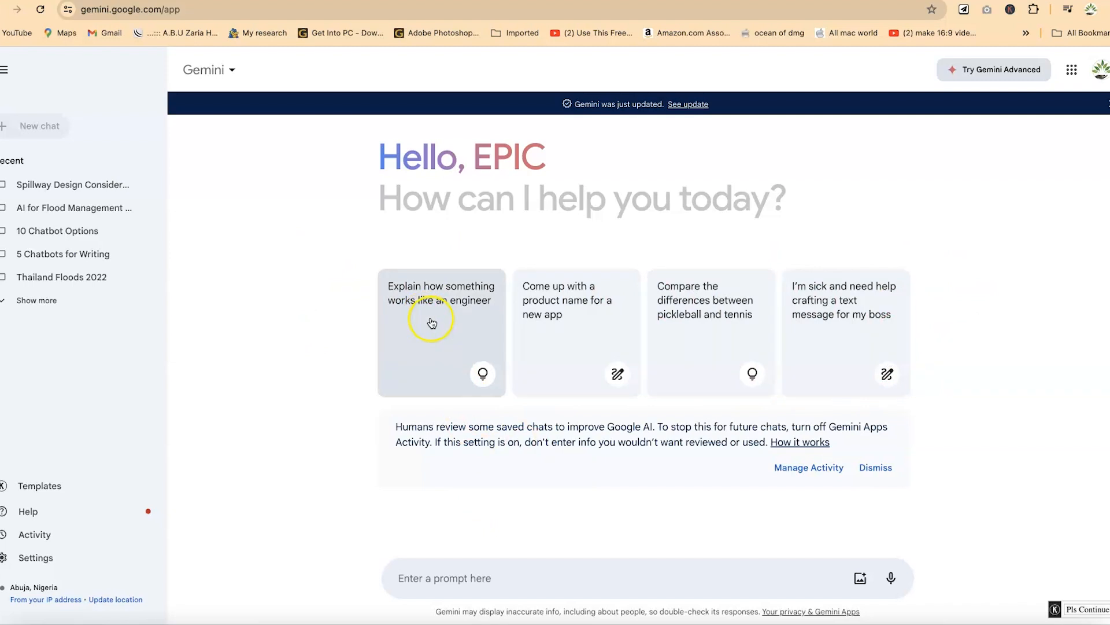
pyautogui.moveTo(577, 310)
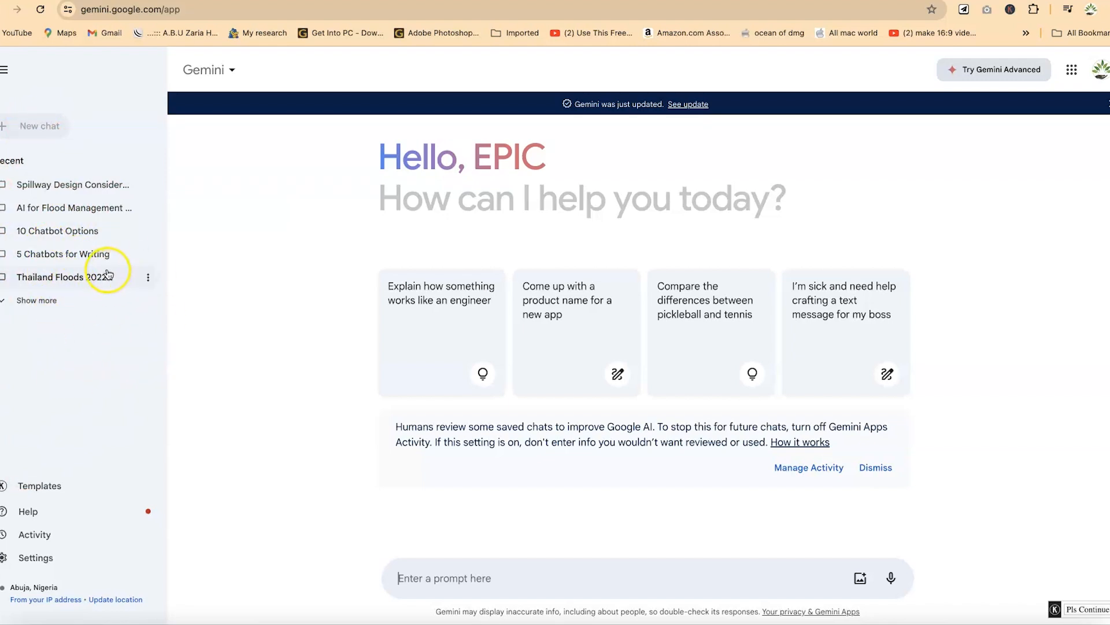
pyautogui.moveTo(39, 126)
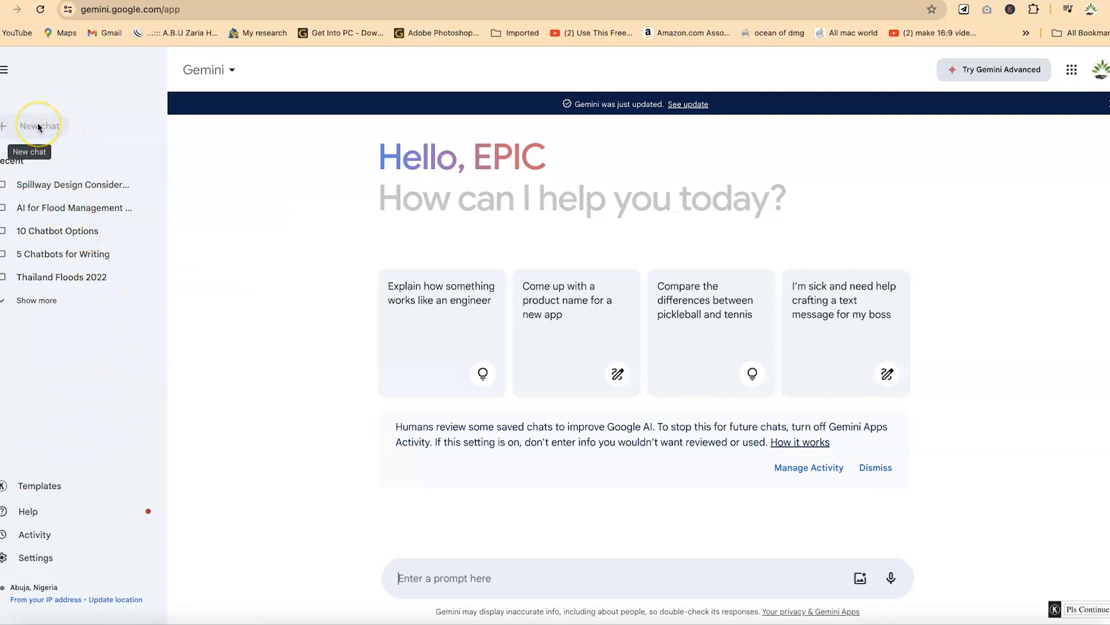
pyautogui.moveTo(126, 163)
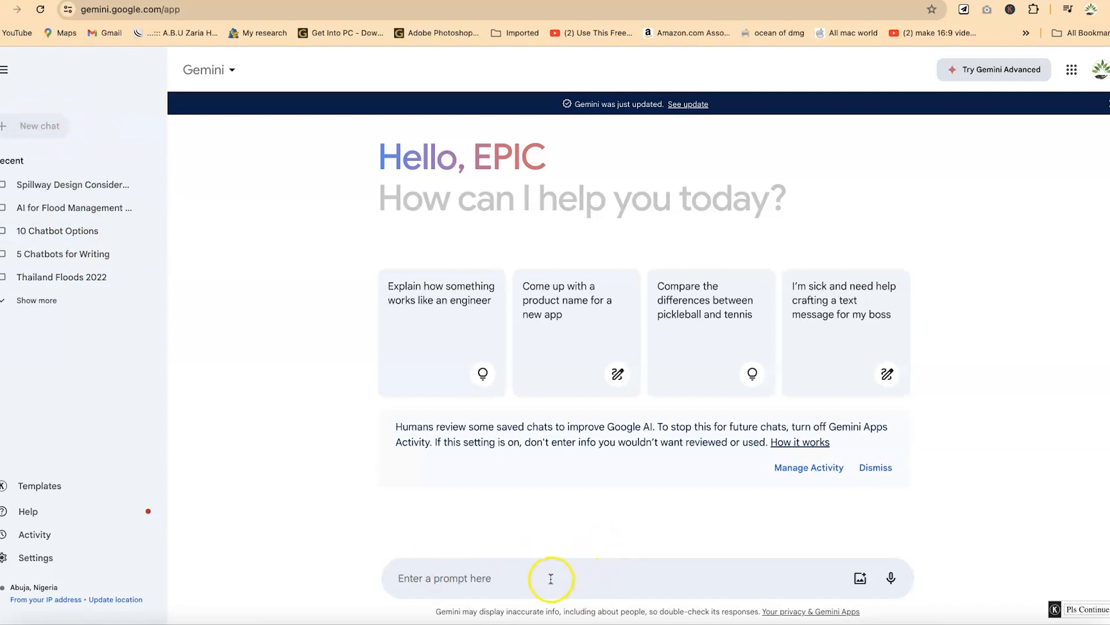
pyautogui.moveTo(539, 571)
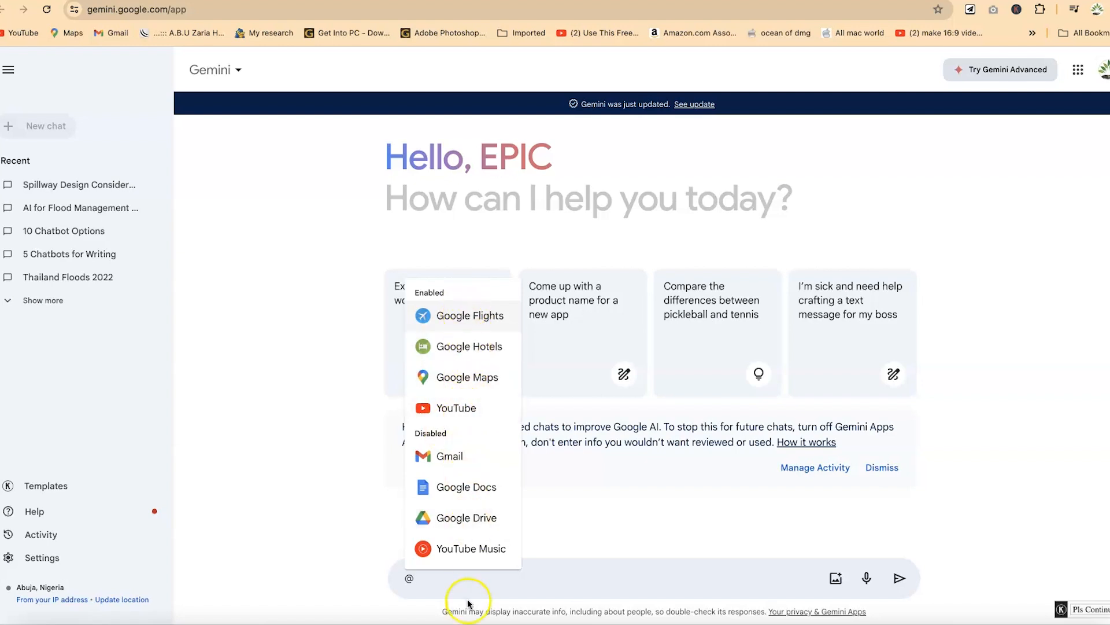
pyautogui.click(466, 518)
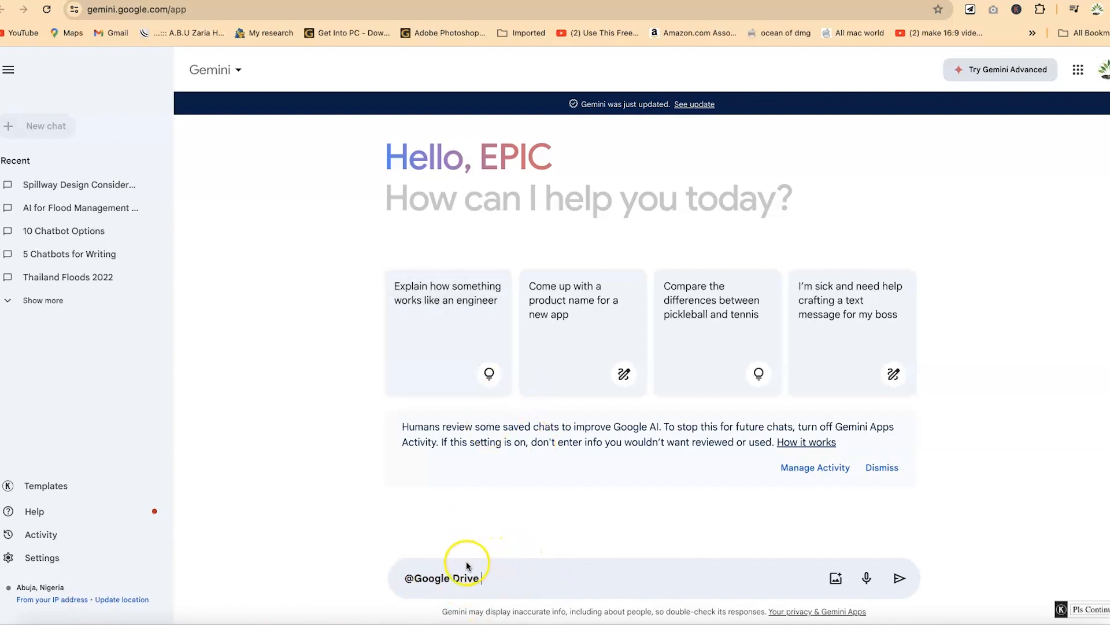
pyautogui.moveTo(467, 595)
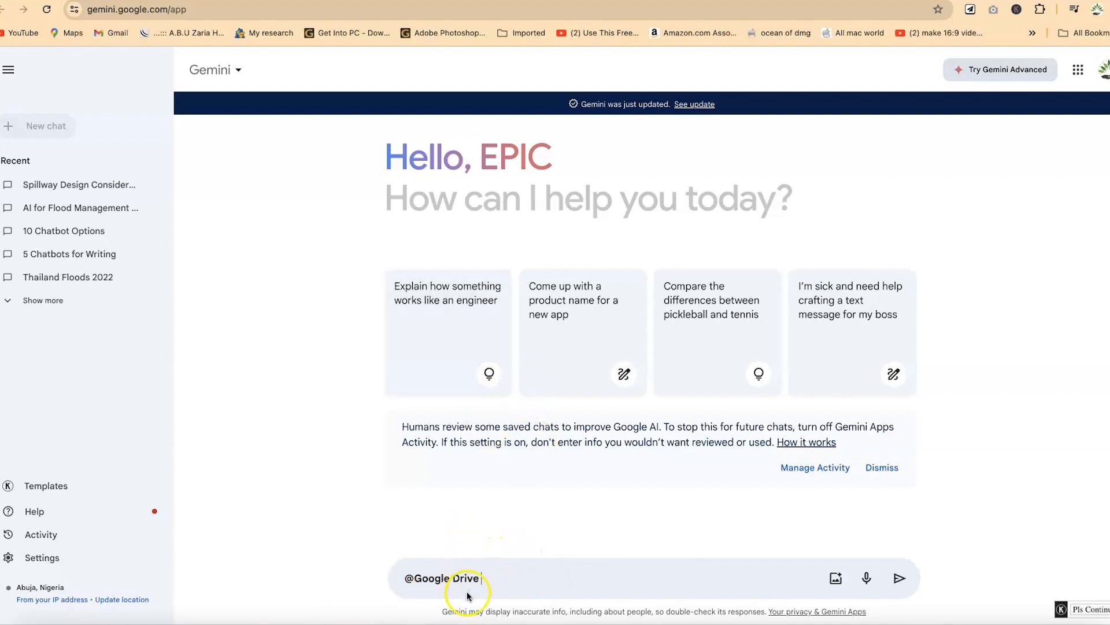
pyautogui.moveTo(41, 557)
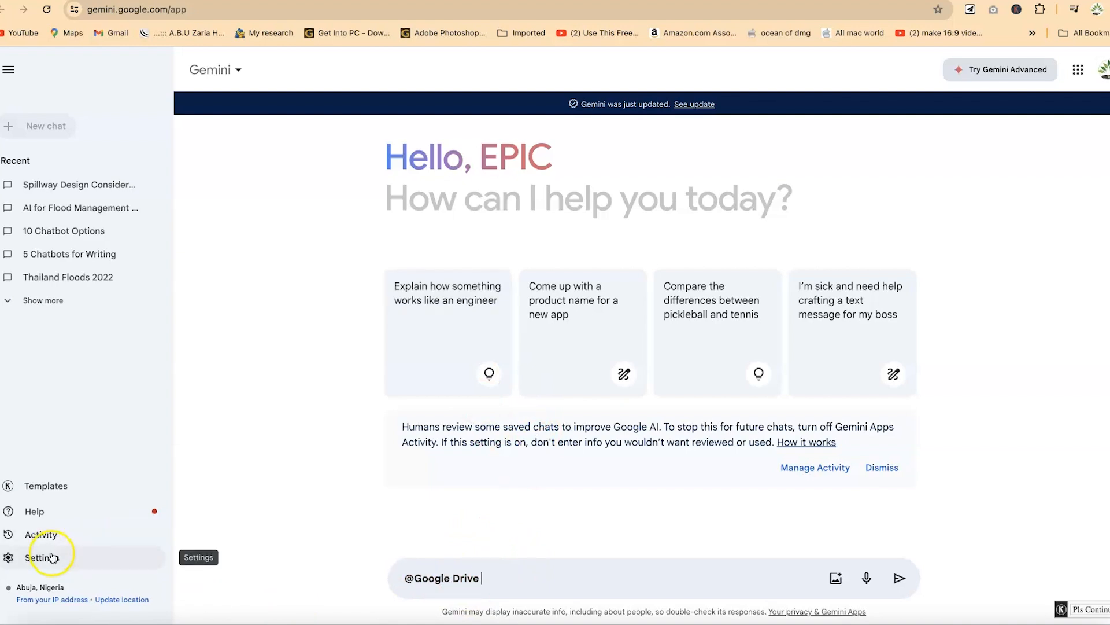
# Switch on and connect the Google Workspace extension under Settings > Extensions
pyautogui.click(41, 558)
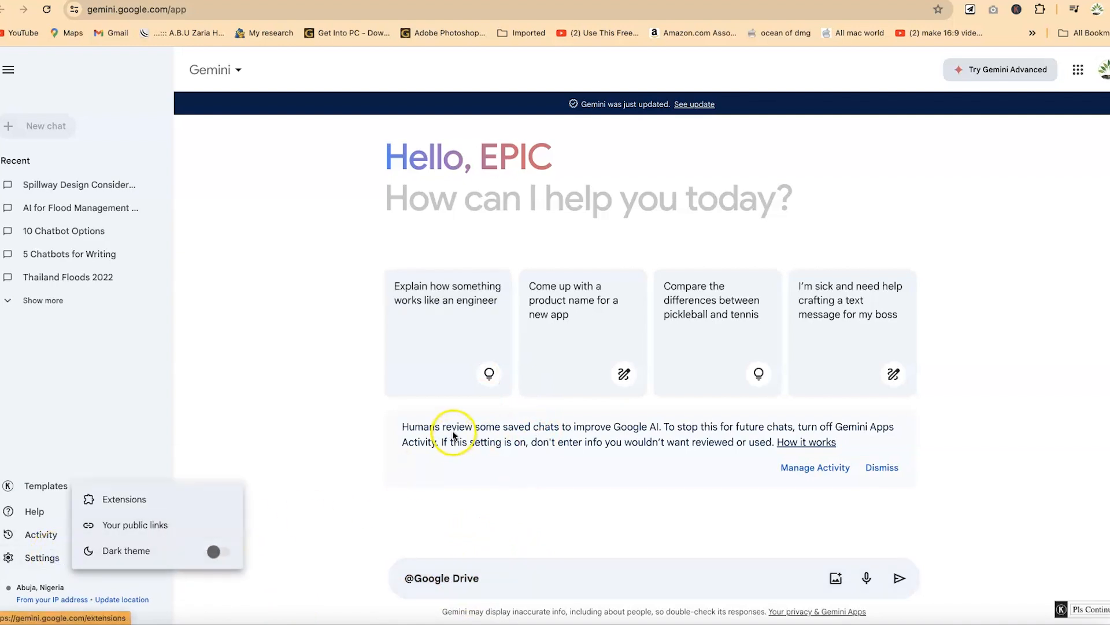
pyautogui.moveTo(123, 499)
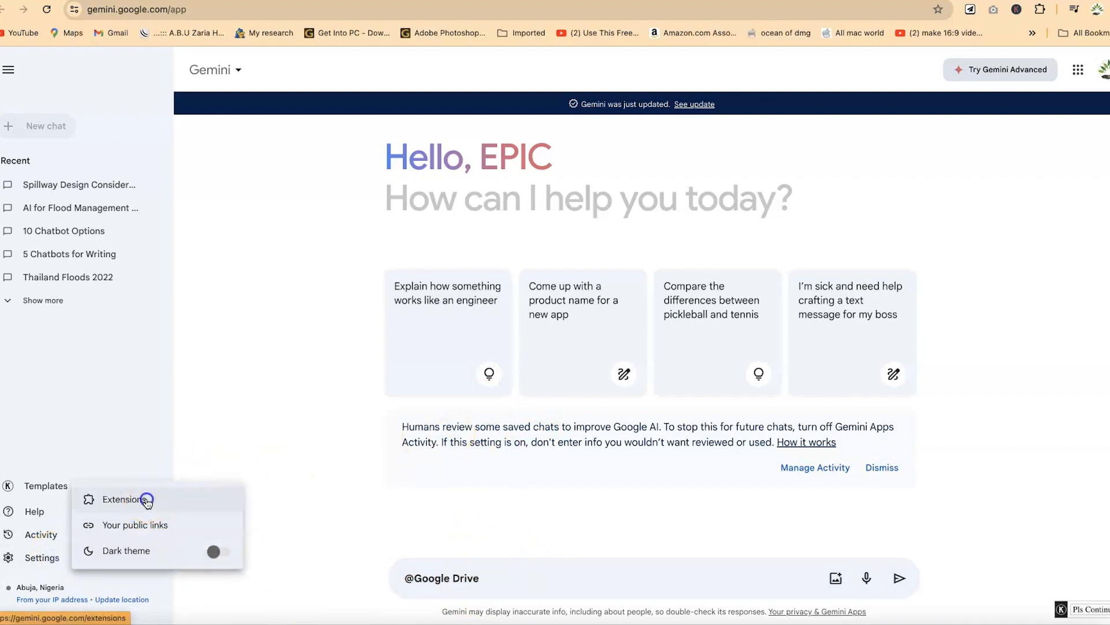
pyautogui.click(123, 499)
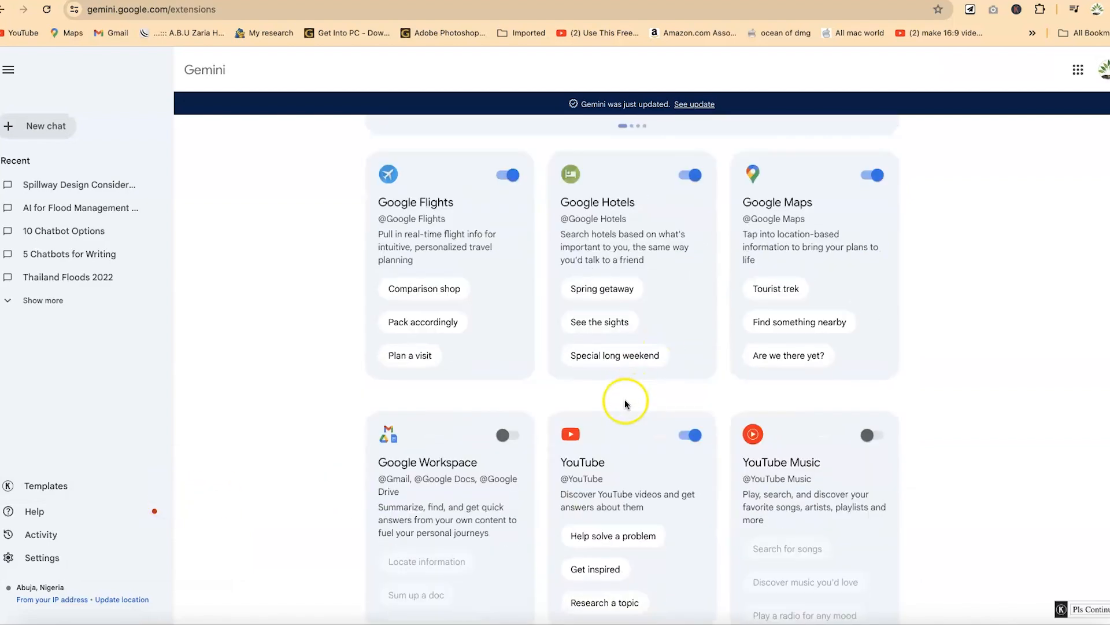
pyautogui.scroll(-3)
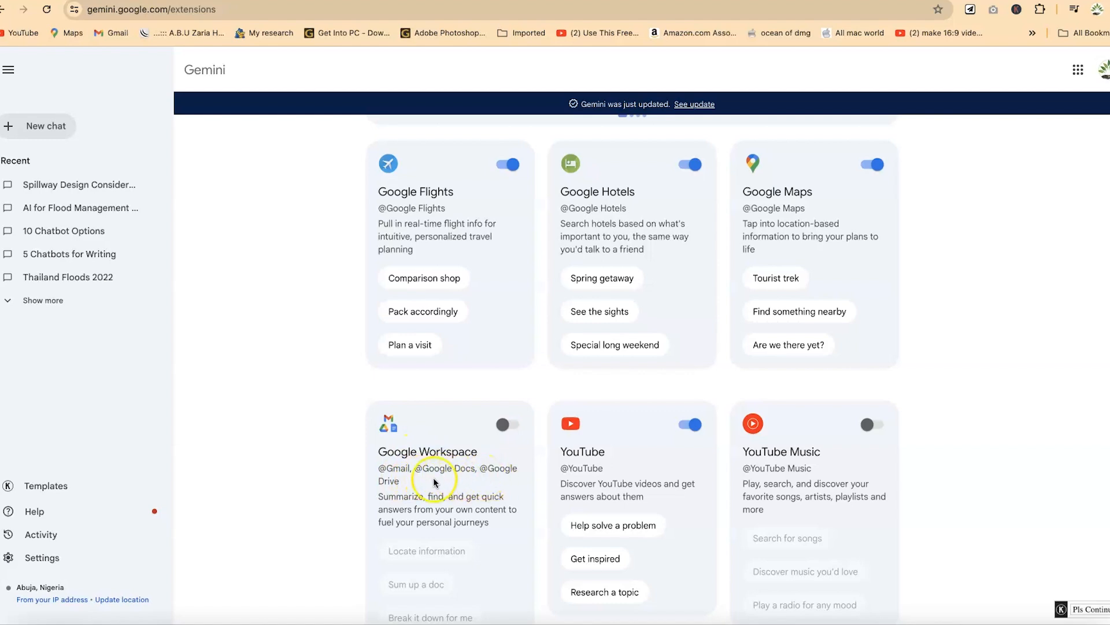
pyautogui.moveTo(448, 418)
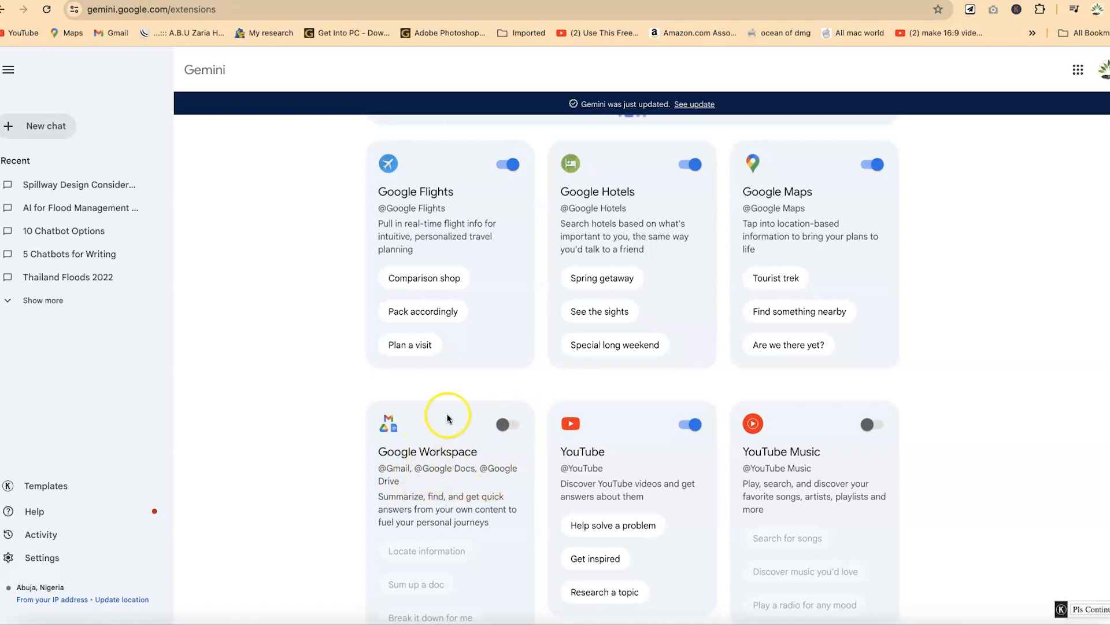
pyautogui.click(502, 424)
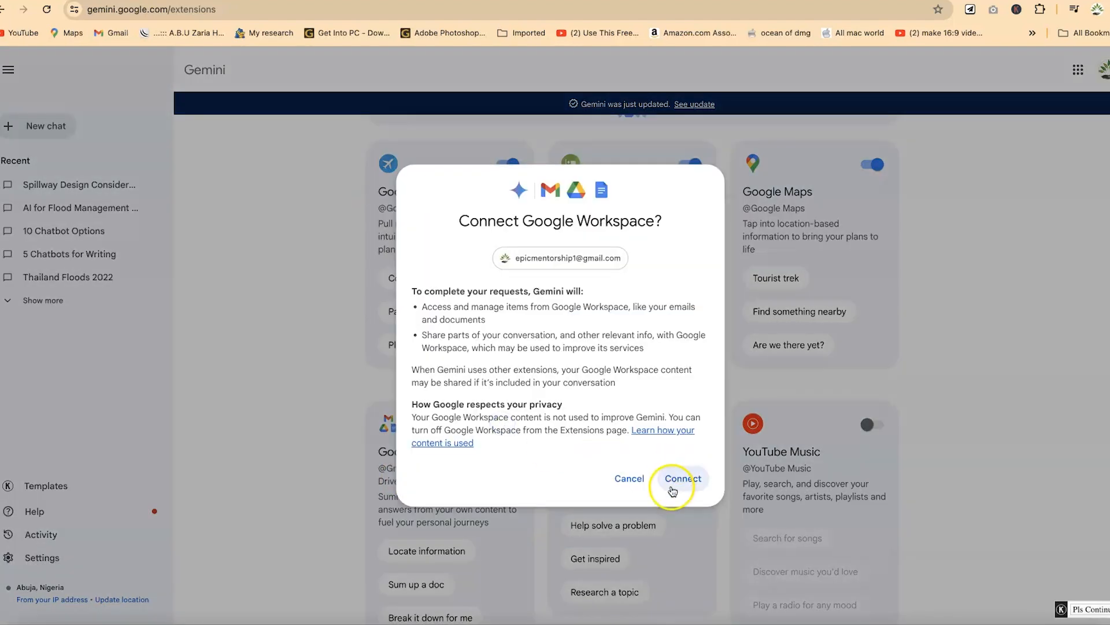
pyautogui.click(680, 477)
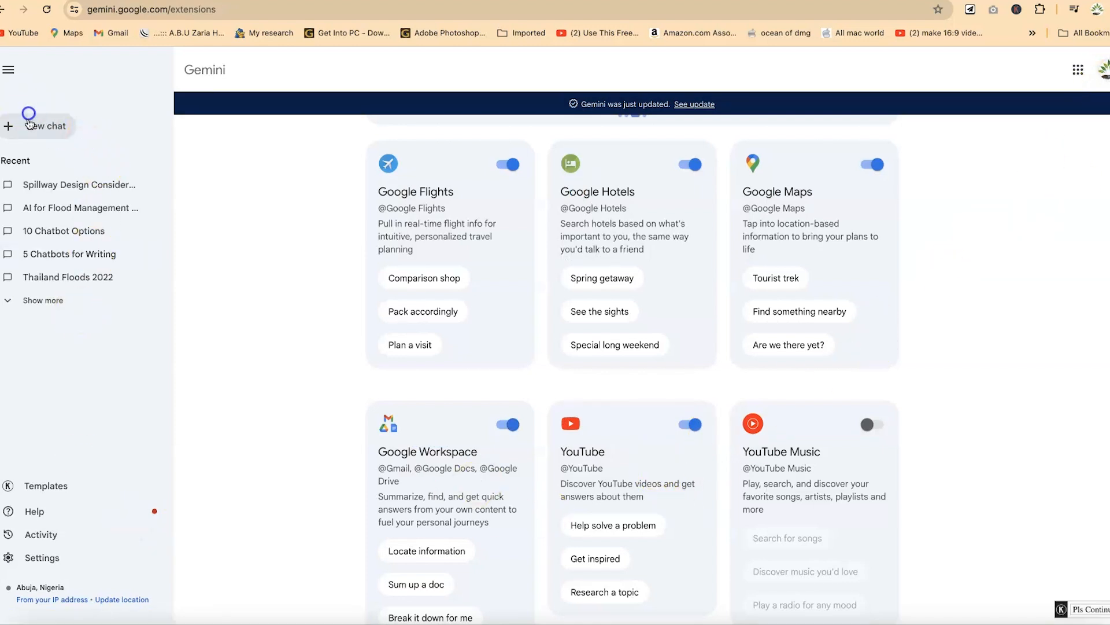
# Start a fresh Gemini chat and glance at Drive's Suggested files for the spillways PDF
pyautogui.click(45, 126)
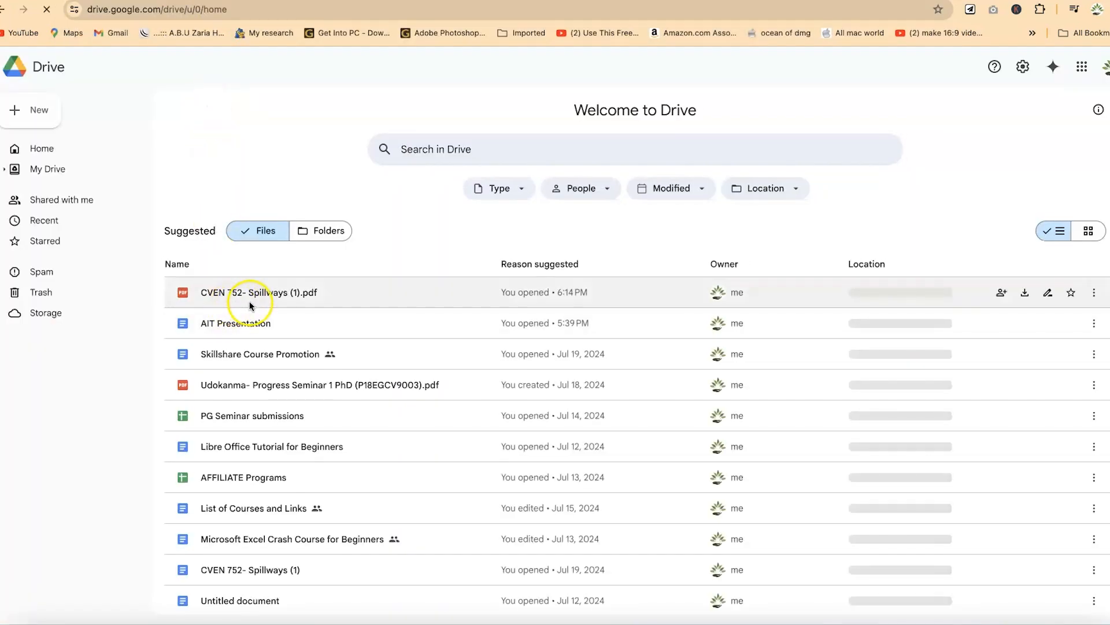
pyautogui.click(1053, 67)
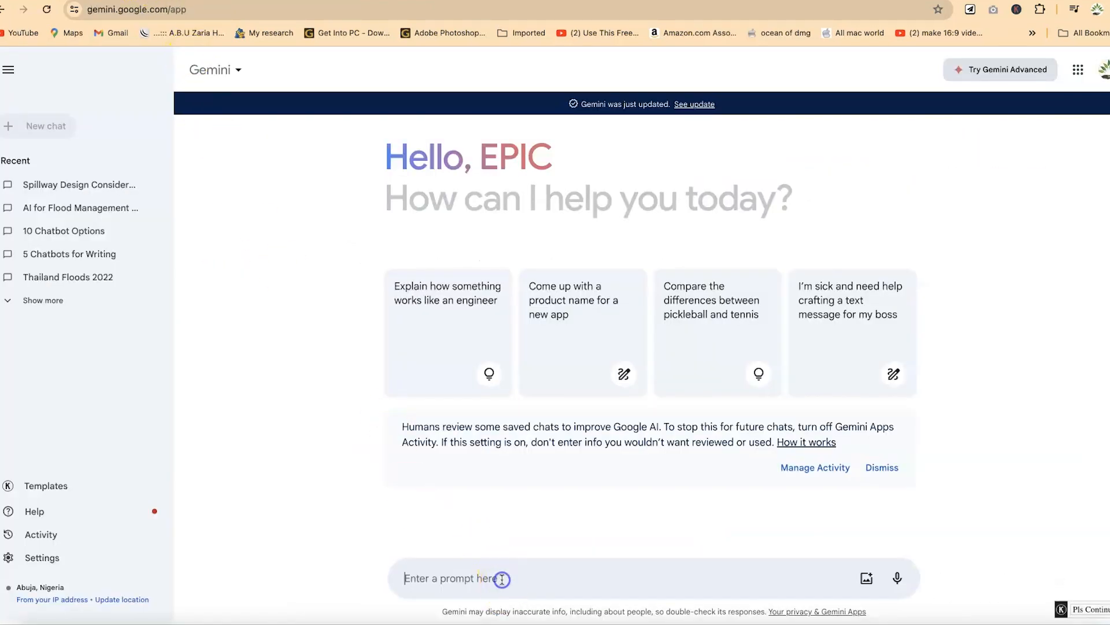
pyautogui.write('@')
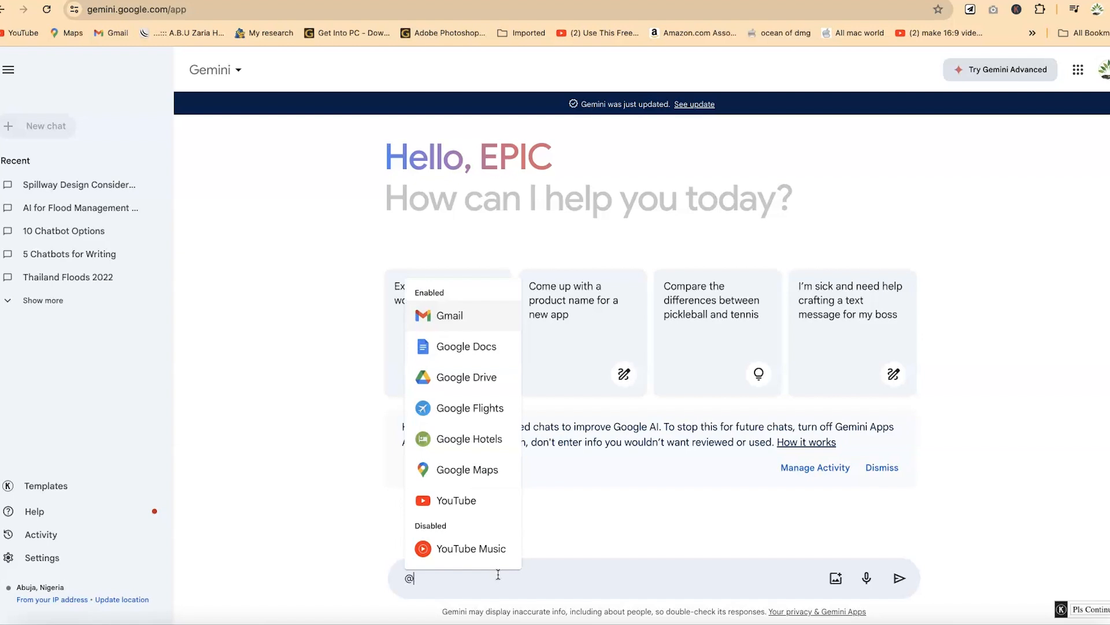
pyautogui.click(470, 377)
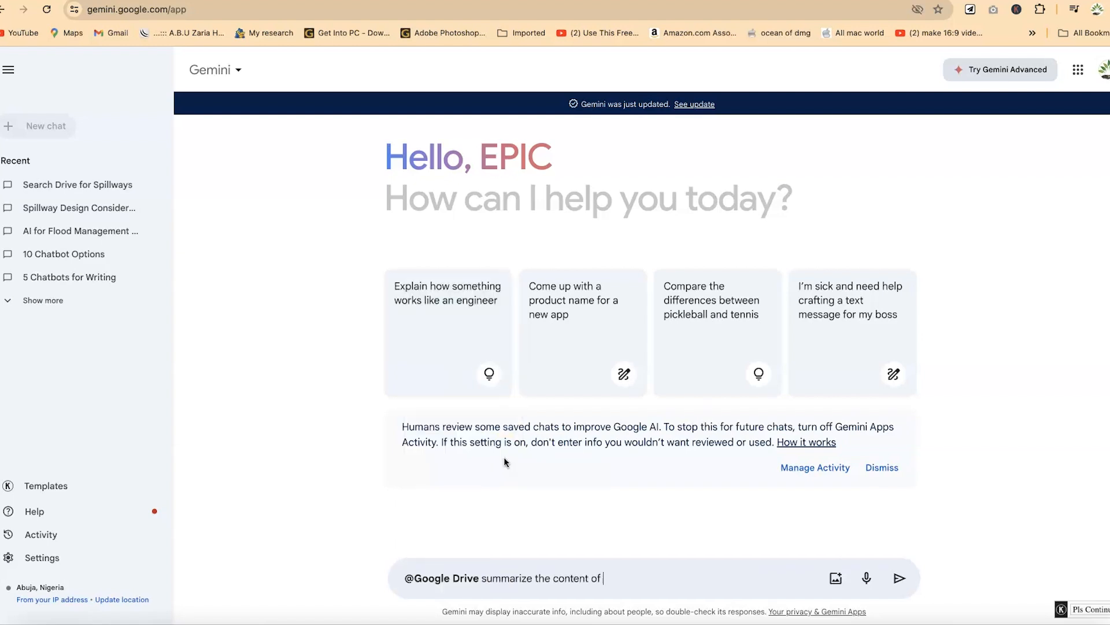
pyautogui.write('CVEN')
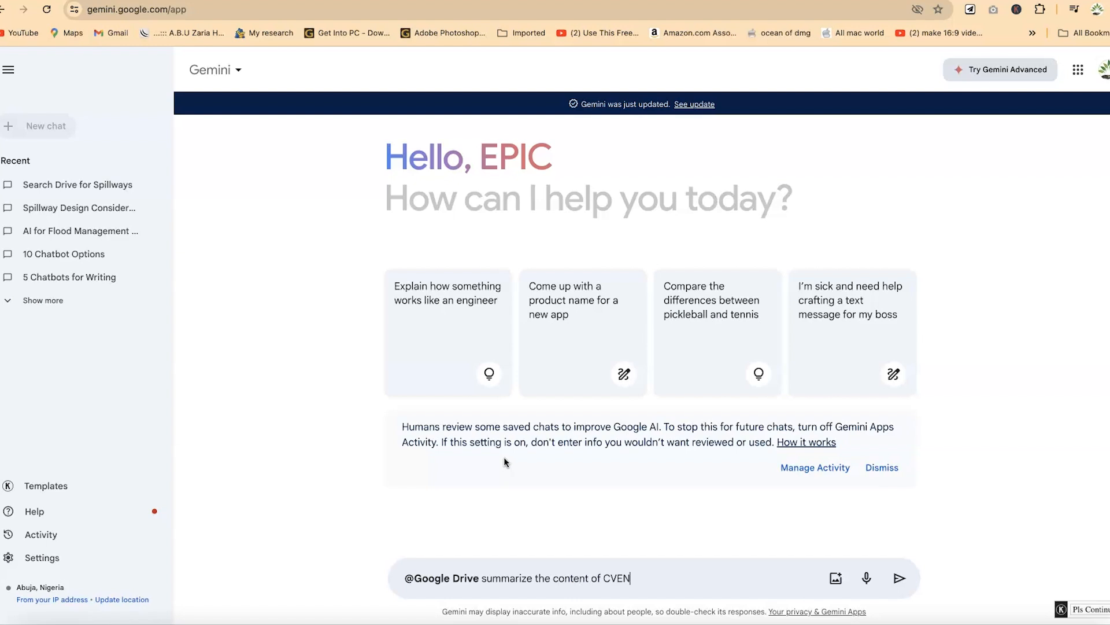
pyautogui.write('752')
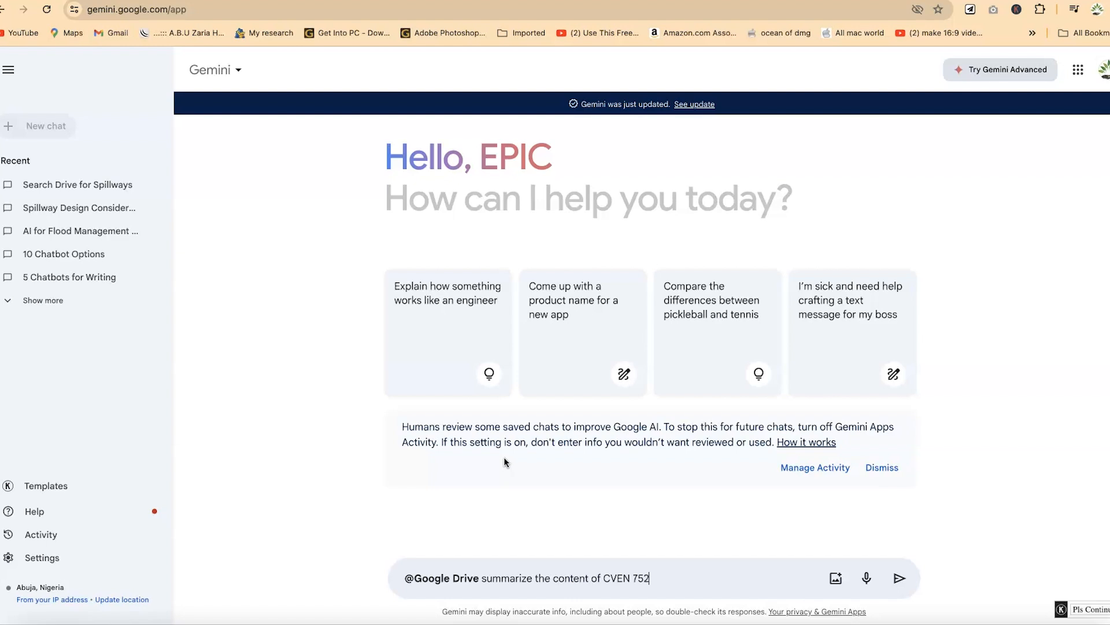
pyautogui.write('in my go')
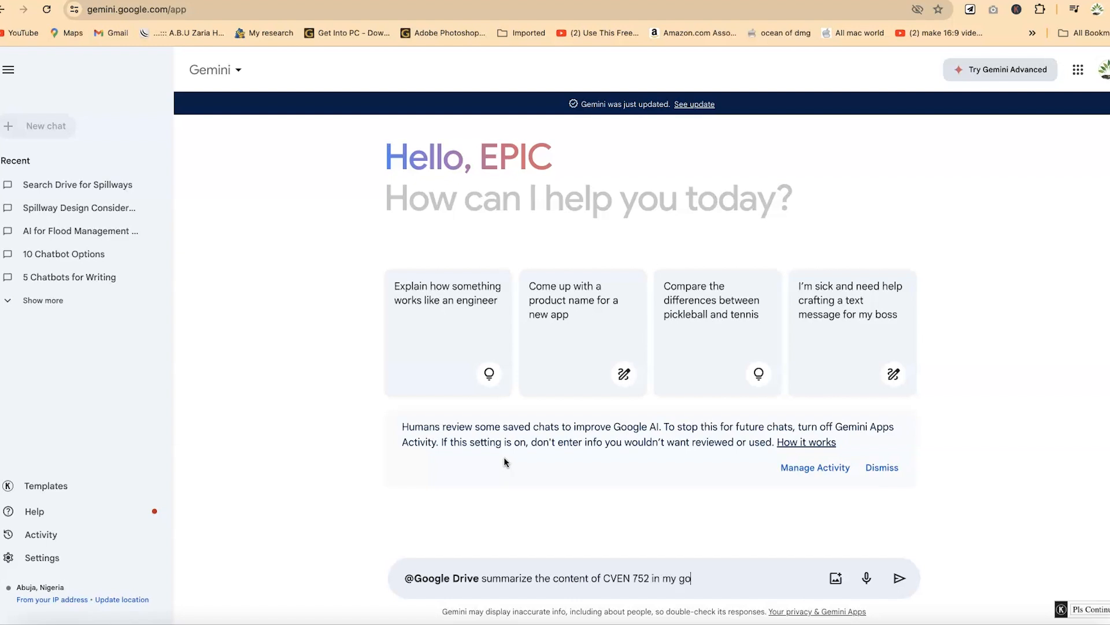
pyautogui.press('Backspace')
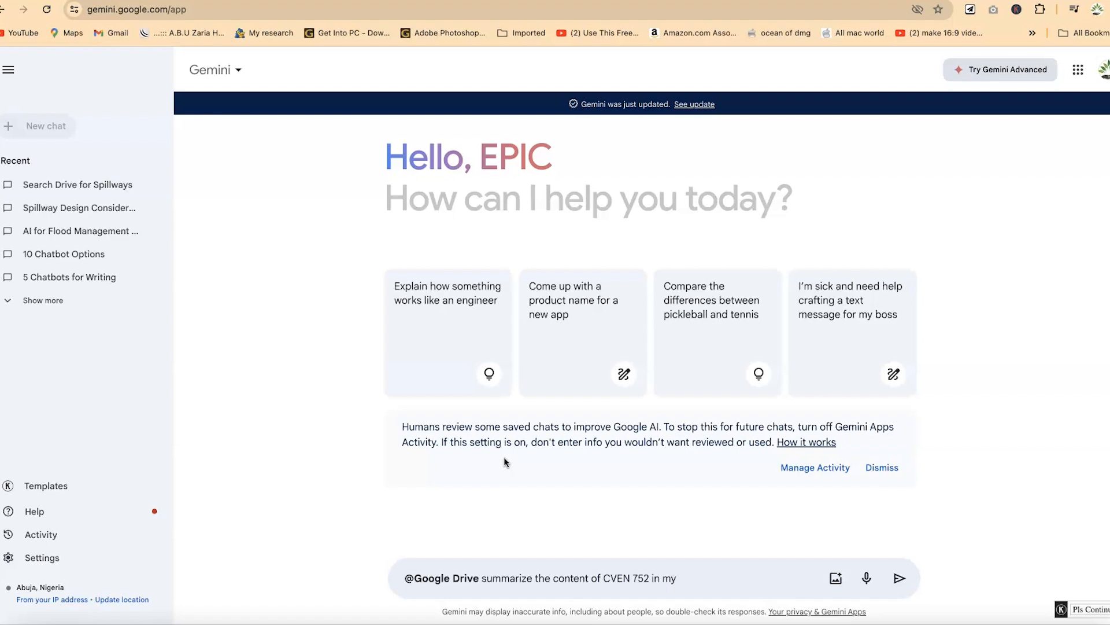
pyautogui.click(899, 578)
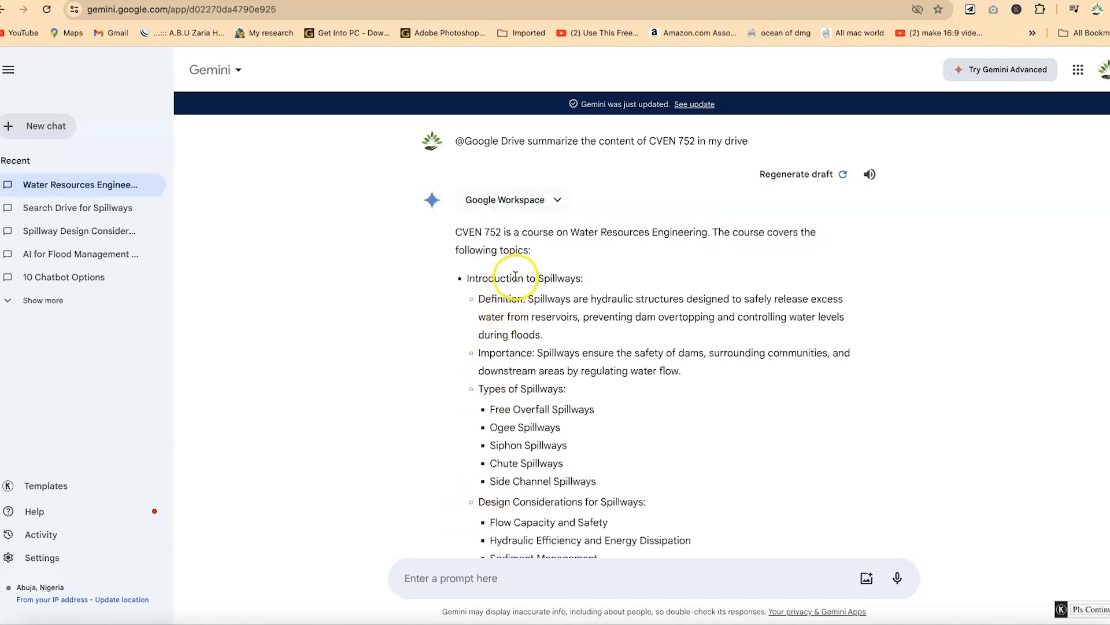
pyautogui.moveTo(697, 262)
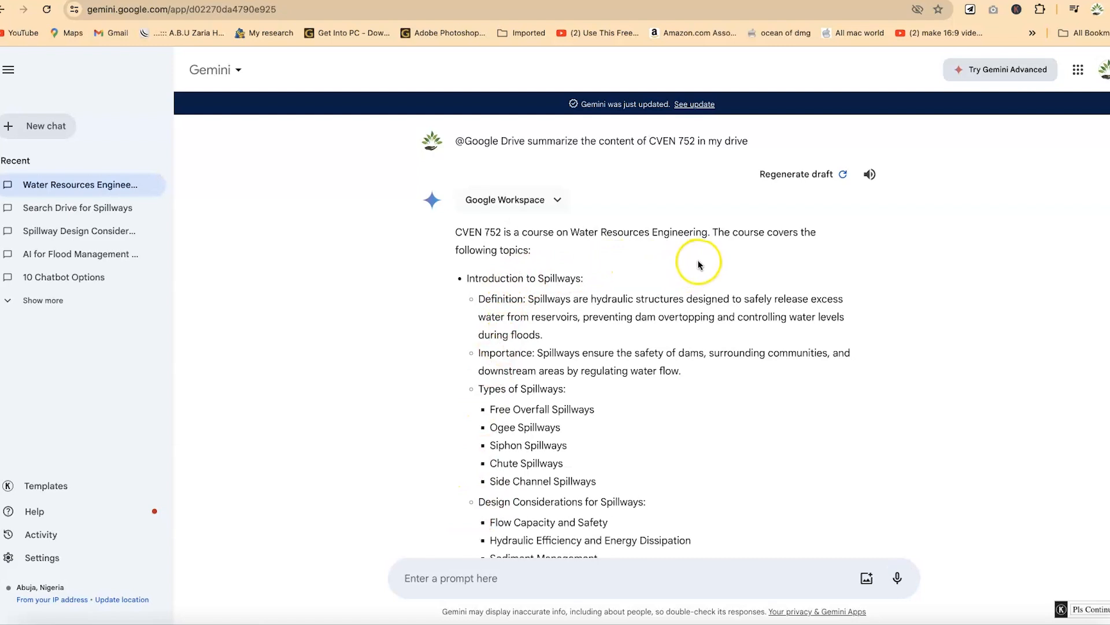
pyautogui.scroll(-3)
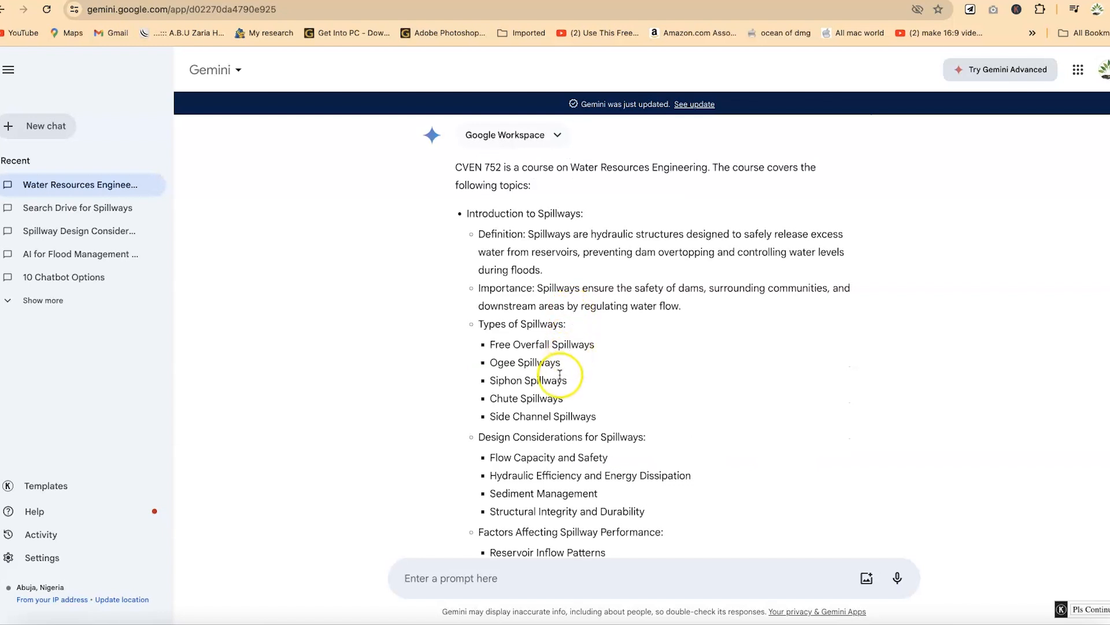
pyautogui.scroll(-3)
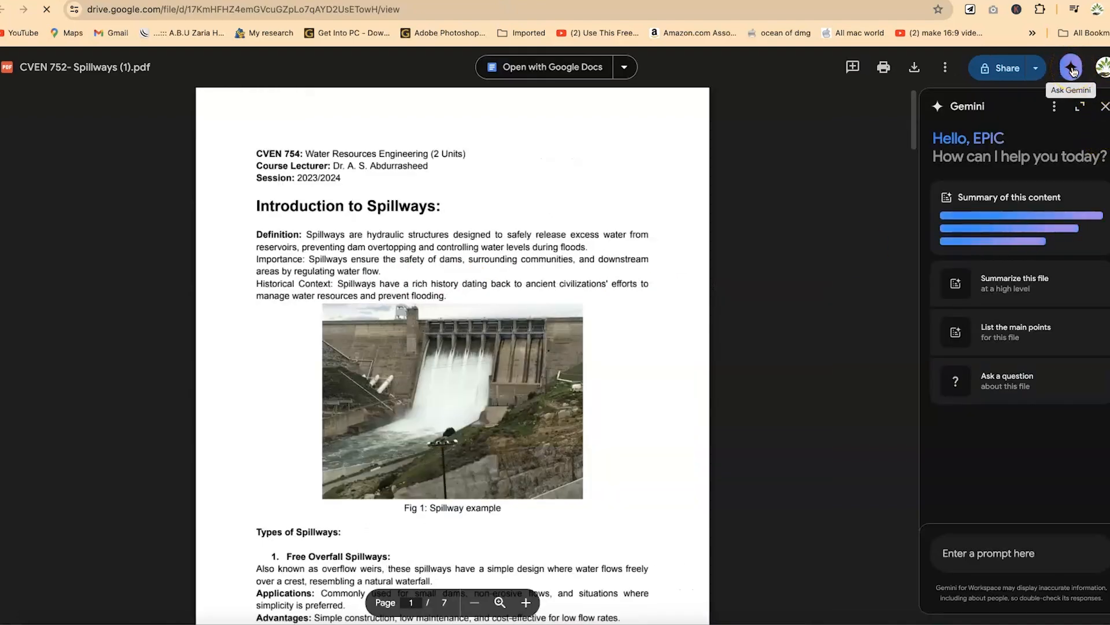
pyautogui.moveTo(943, 555)
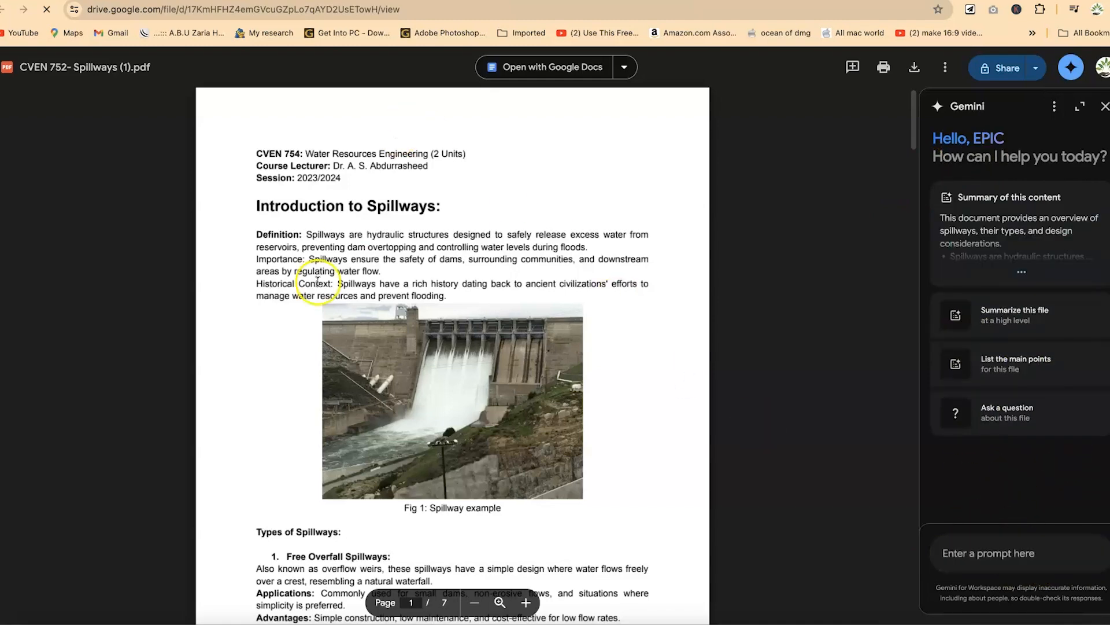
pyautogui.moveTo(655, 381)
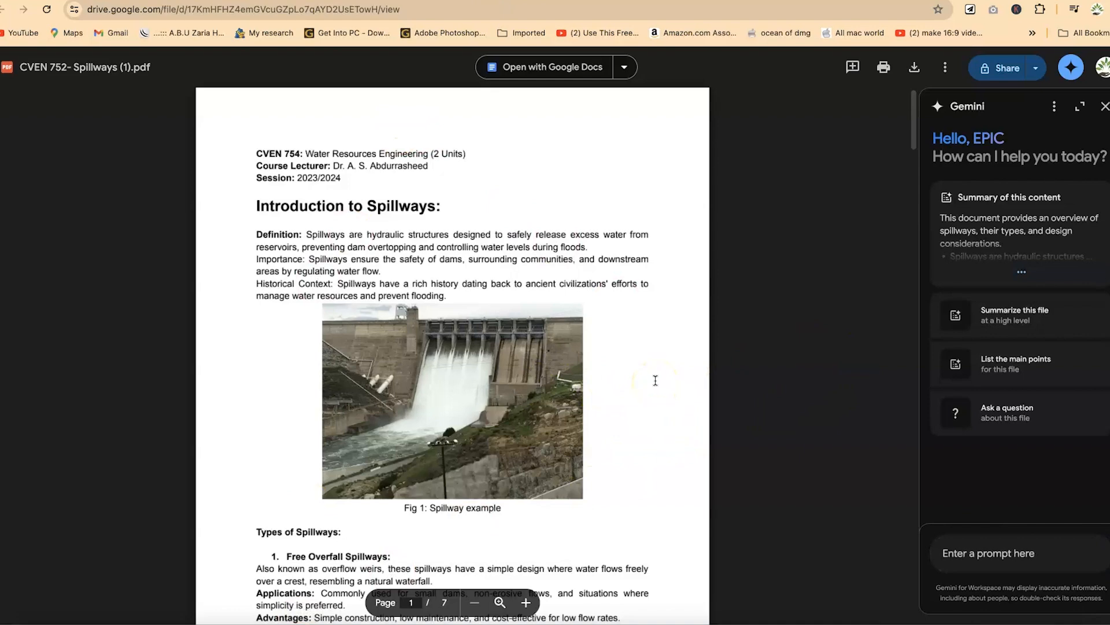
# Ask Drive's Gemini panel 'who is the course lecturer in this course?'
pyautogui.write('who is the')
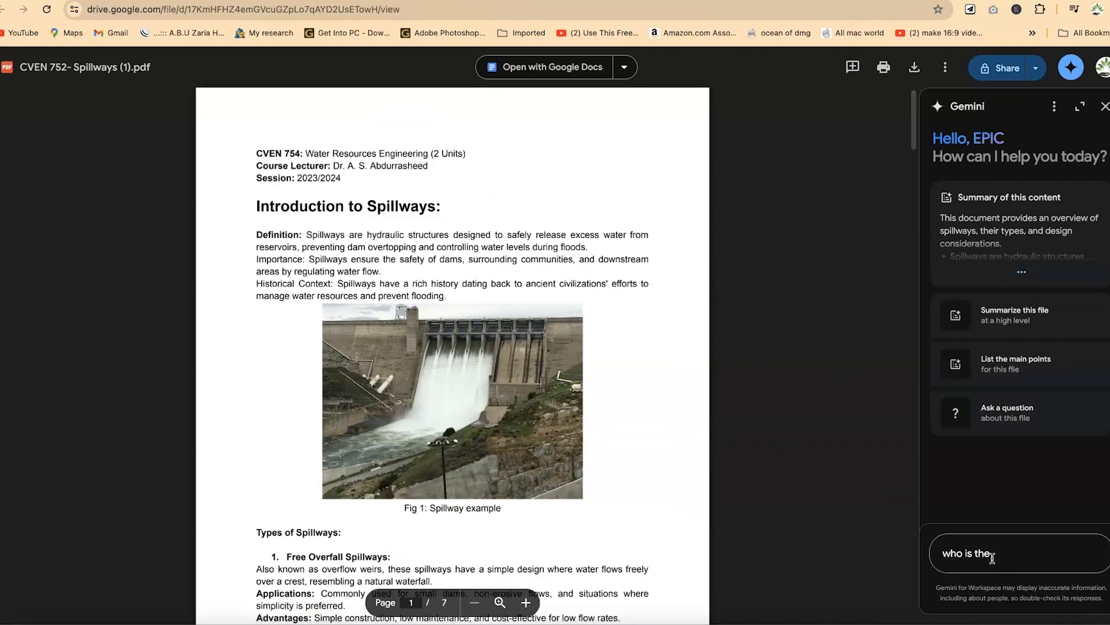
pyautogui.write('coursee')
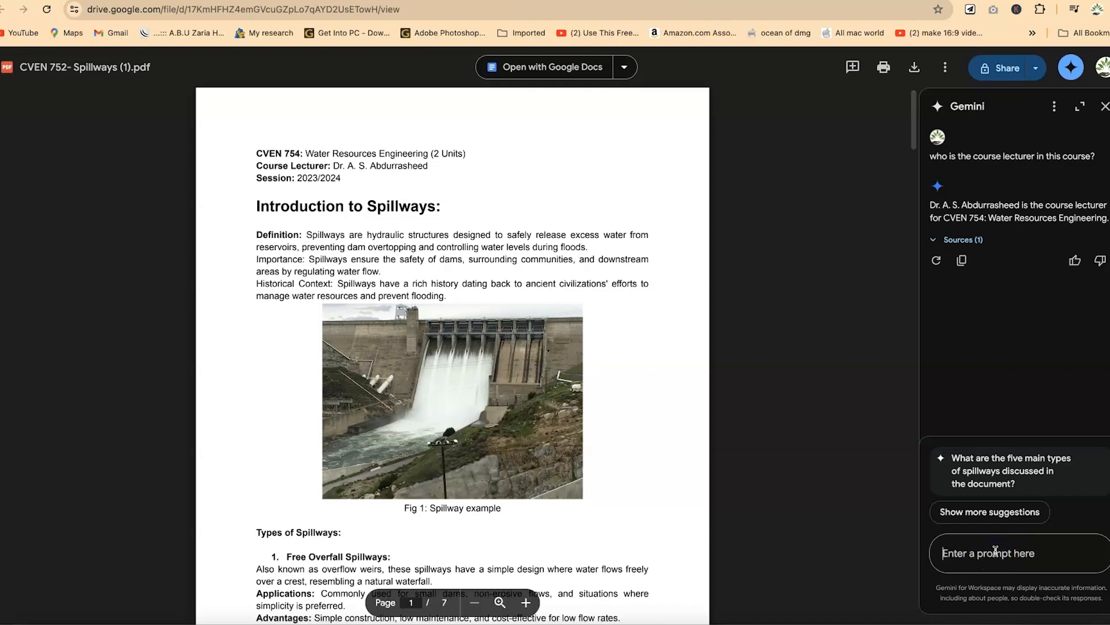
# Ask 'How many images are in this document?' and scroll through the PDF pages
pyautogui.write('How m')
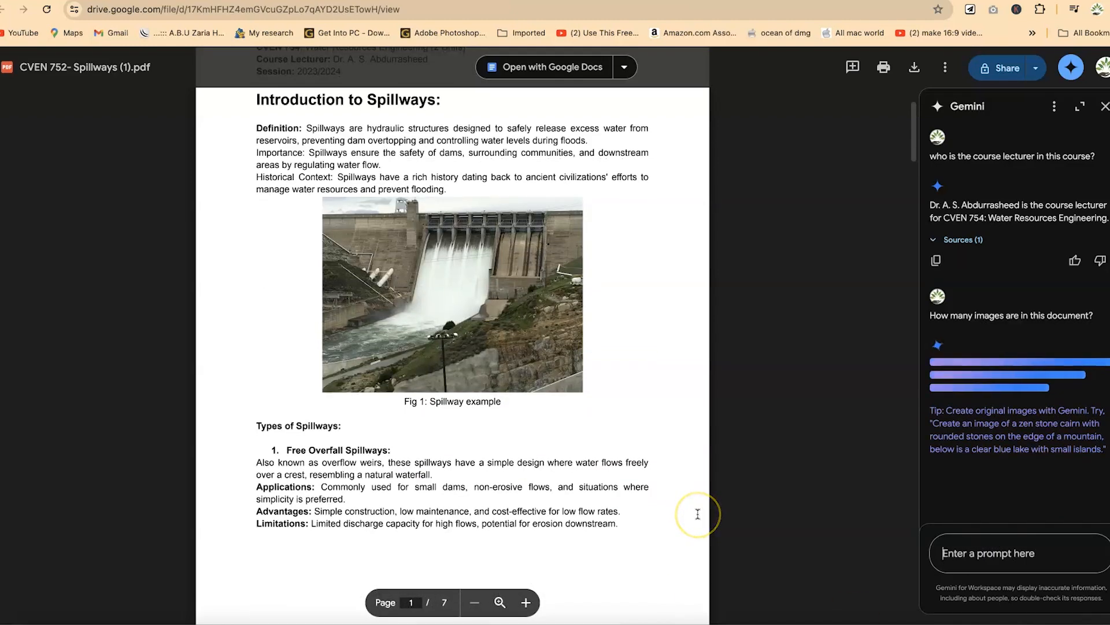
pyautogui.scroll(-3)
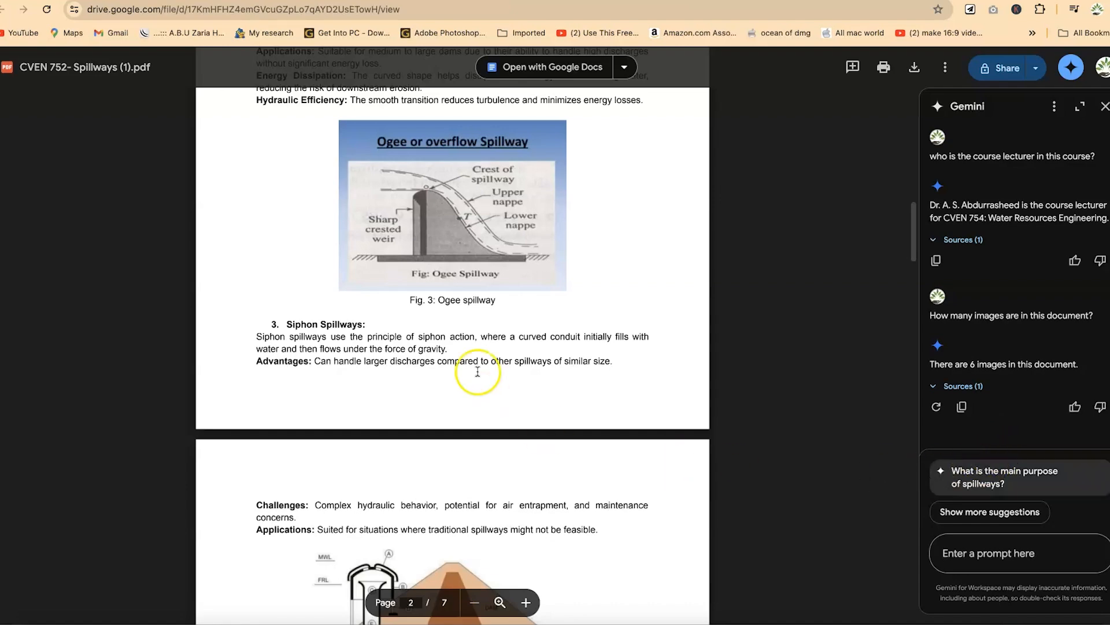
pyautogui.scroll(-3)
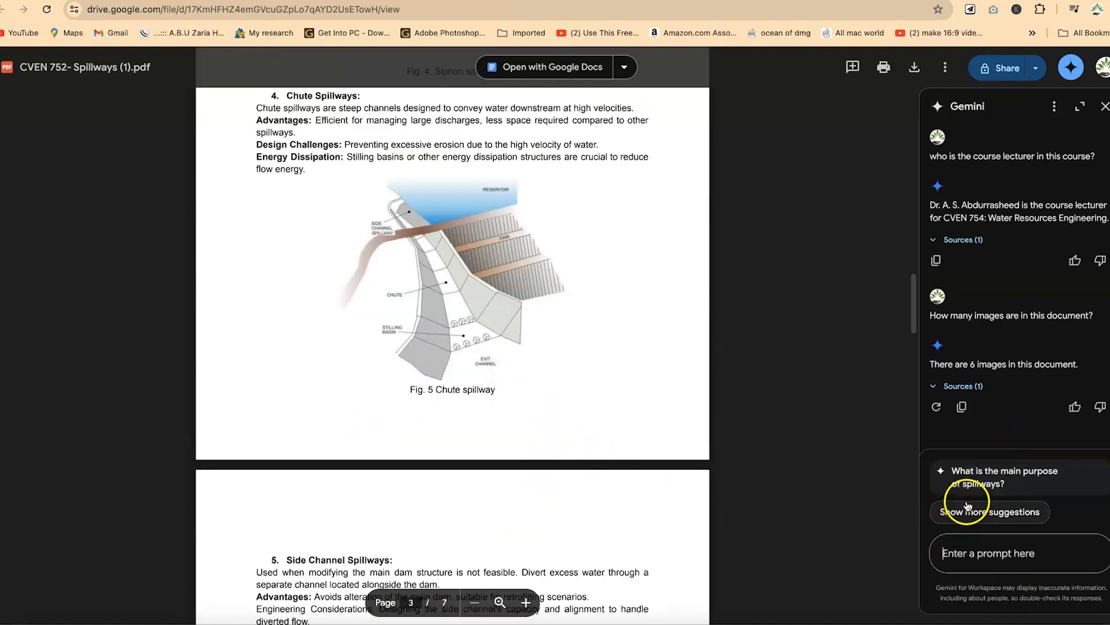
# Ask the suggested question on types of spillways in the document and scroll the answer
pyautogui.click(997, 511)
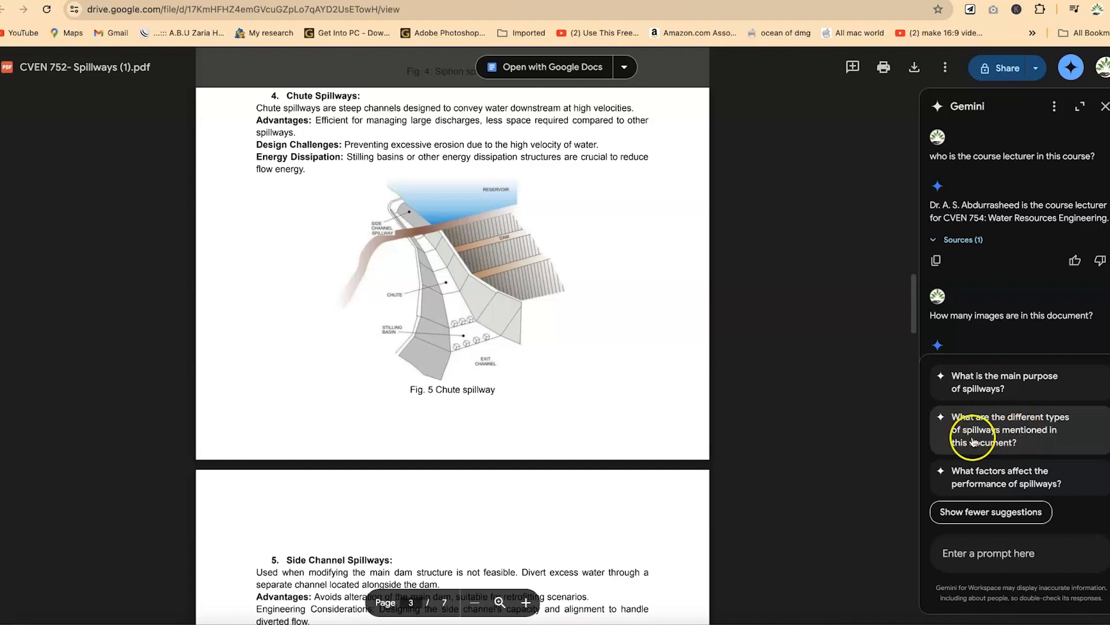
pyautogui.click(1005, 429)
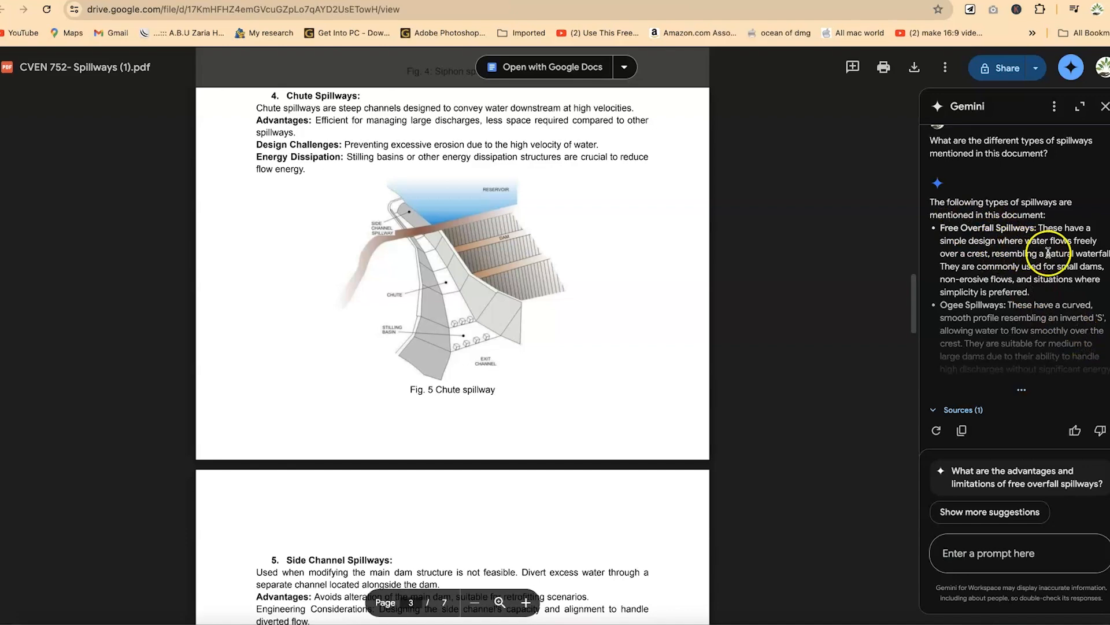
pyautogui.moveTo(1034, 388)
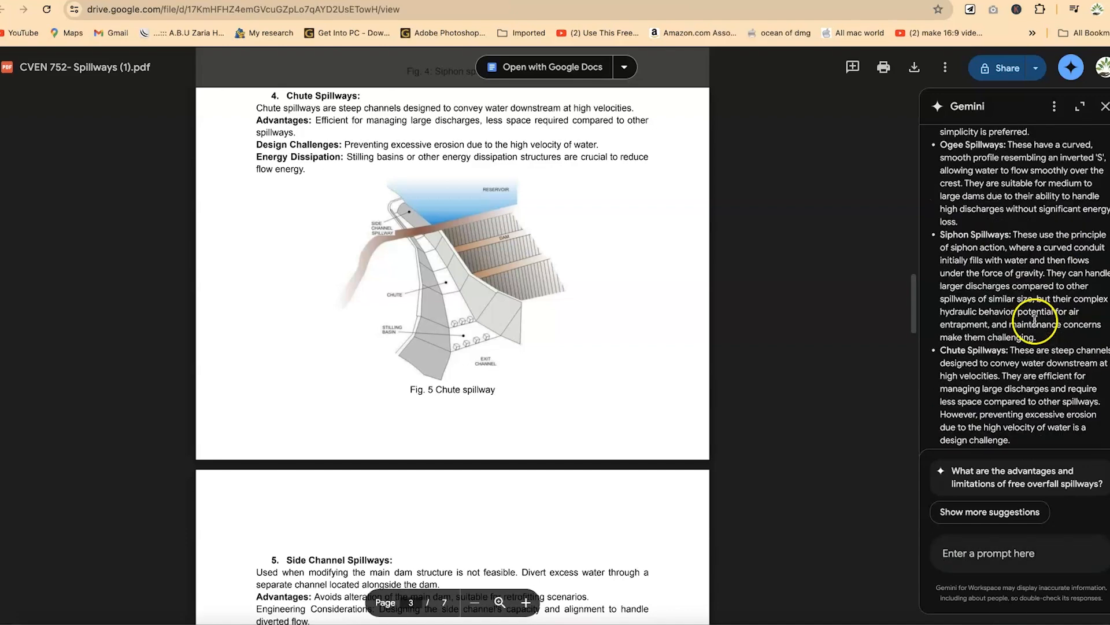
pyautogui.scroll(-3)
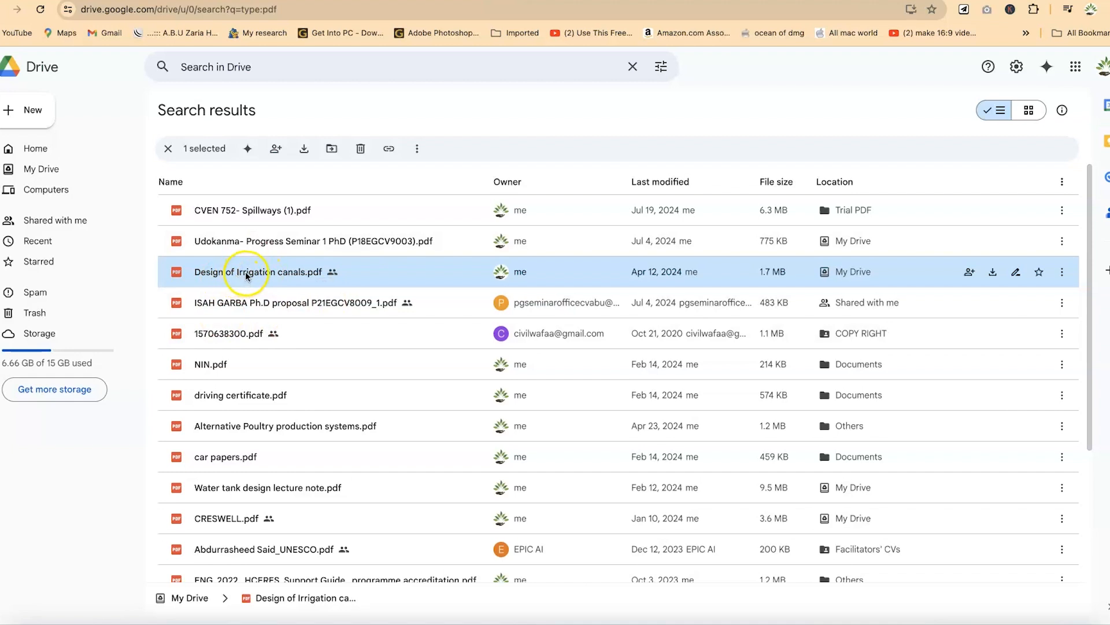
# Open Design of Irrigation canals.pdf and ask Gemini to summarize what the book is about
pyautogui.doubleClick(261, 271)
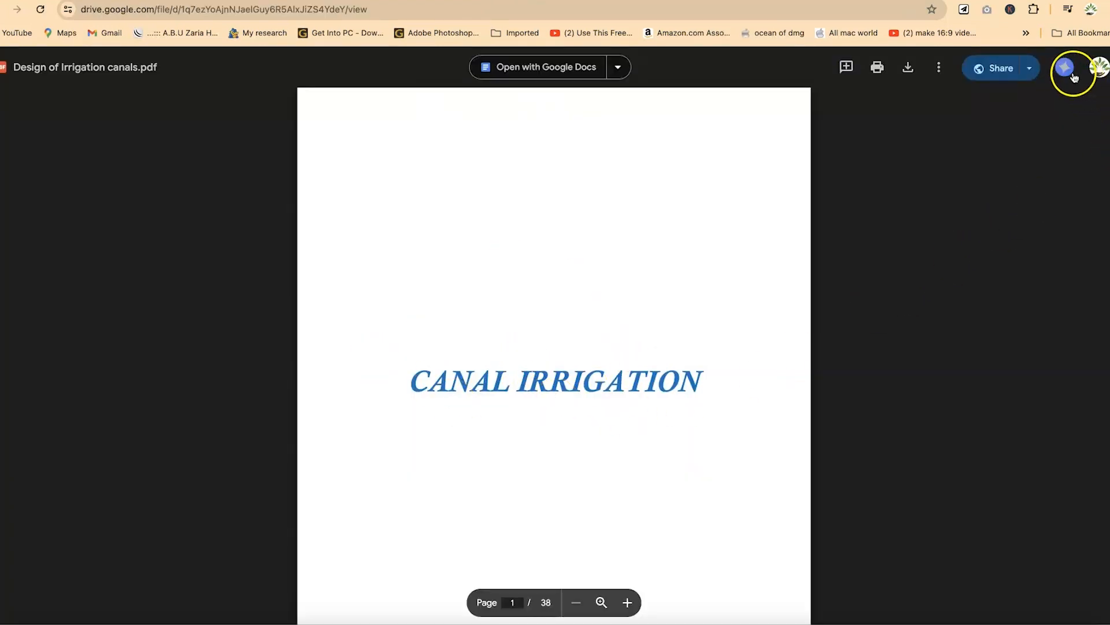
pyautogui.click(1073, 68)
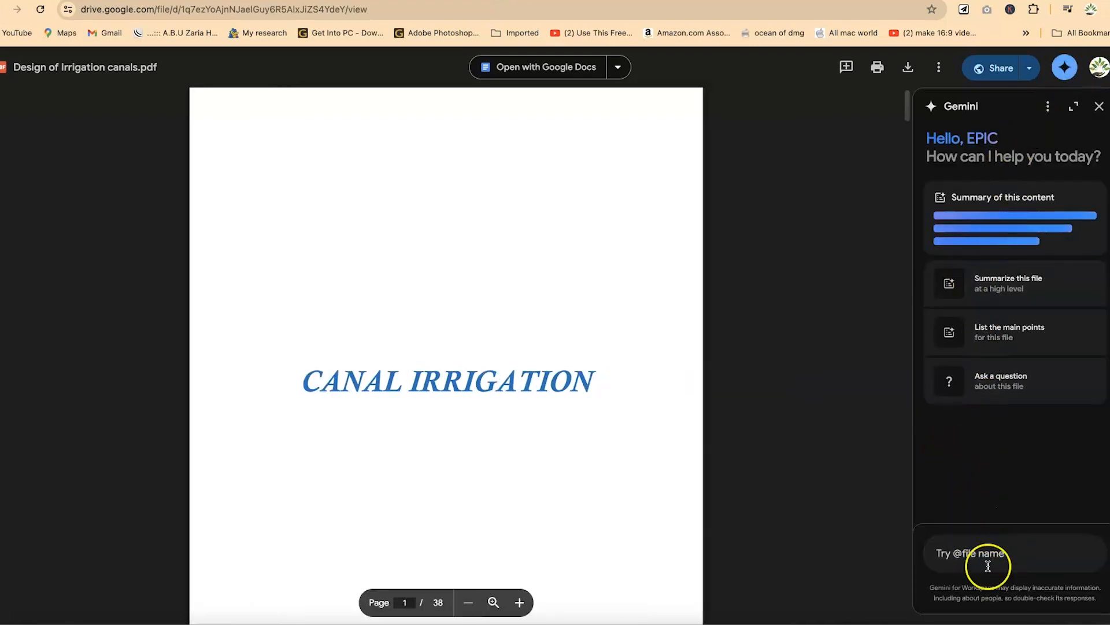
pyautogui.write('Summarize this and tell me what the book is about')
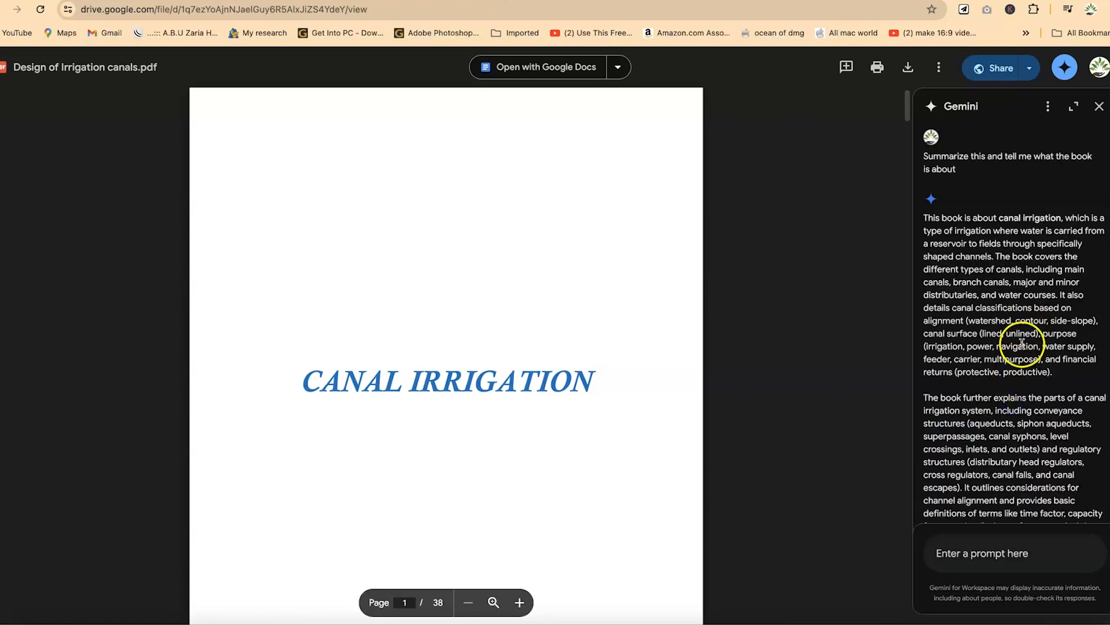
pyautogui.scroll(-3)
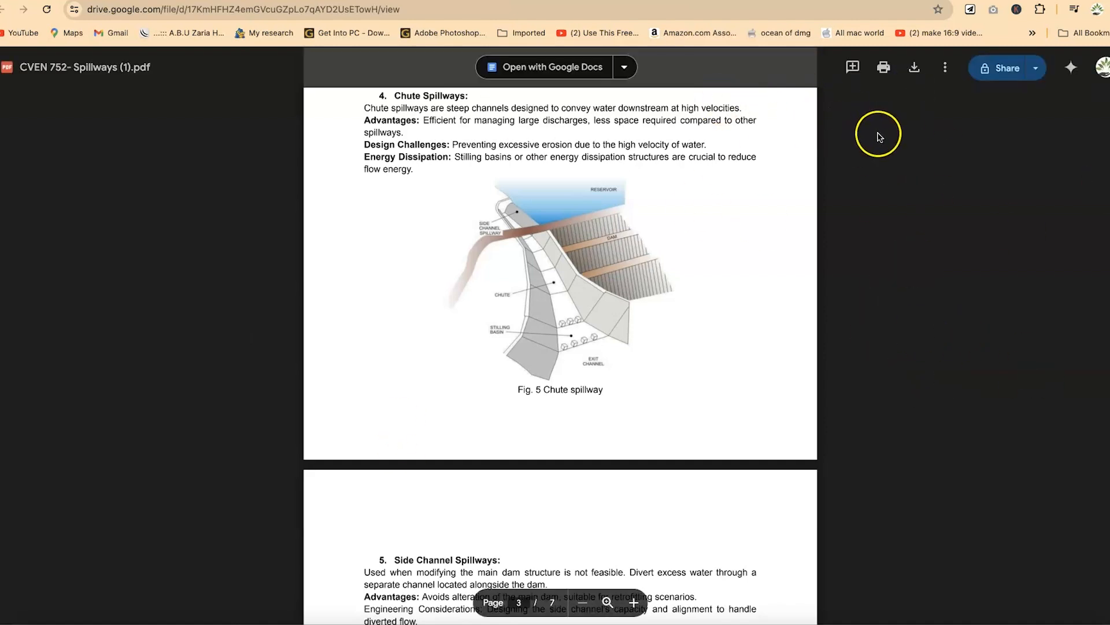
pyautogui.moveTo(1070, 67)
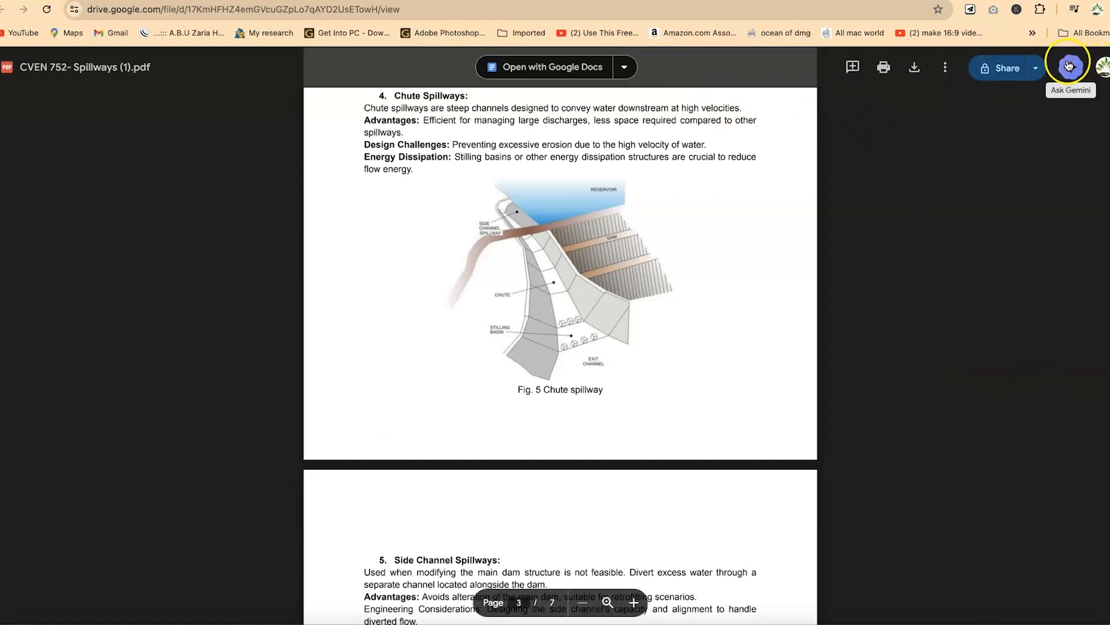